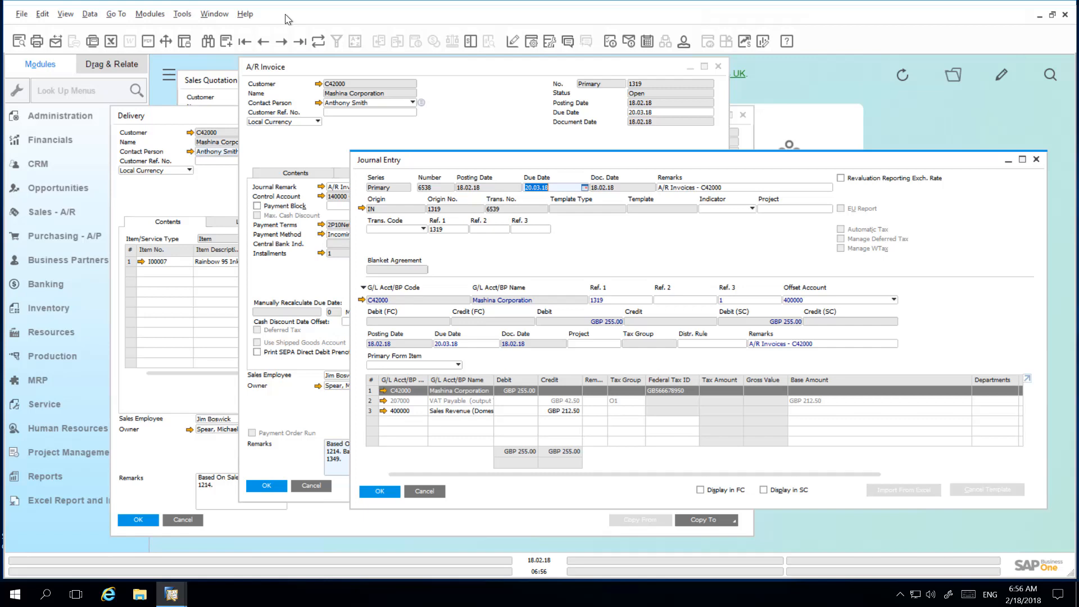
Cascade the quotation, delivery, invoice and journal entry windows from the Window menu.
{"action": "left_click", "coordinate": [214, 14]}
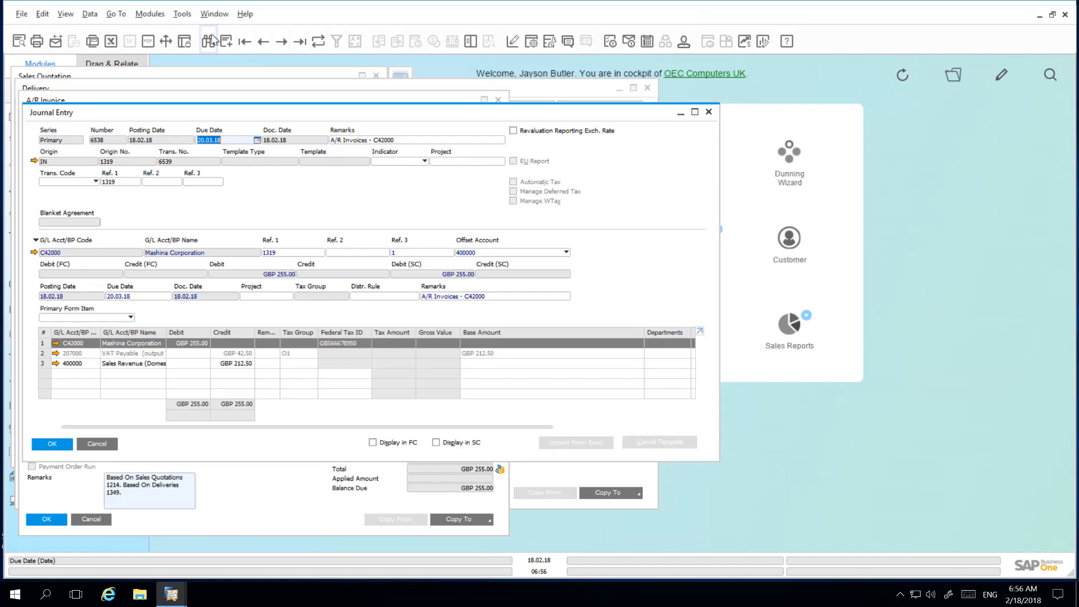
Close all document windows with Window > Close All, leaving the Sales Process cockpit.
{"action": "left_click", "coordinate": [214, 14]}
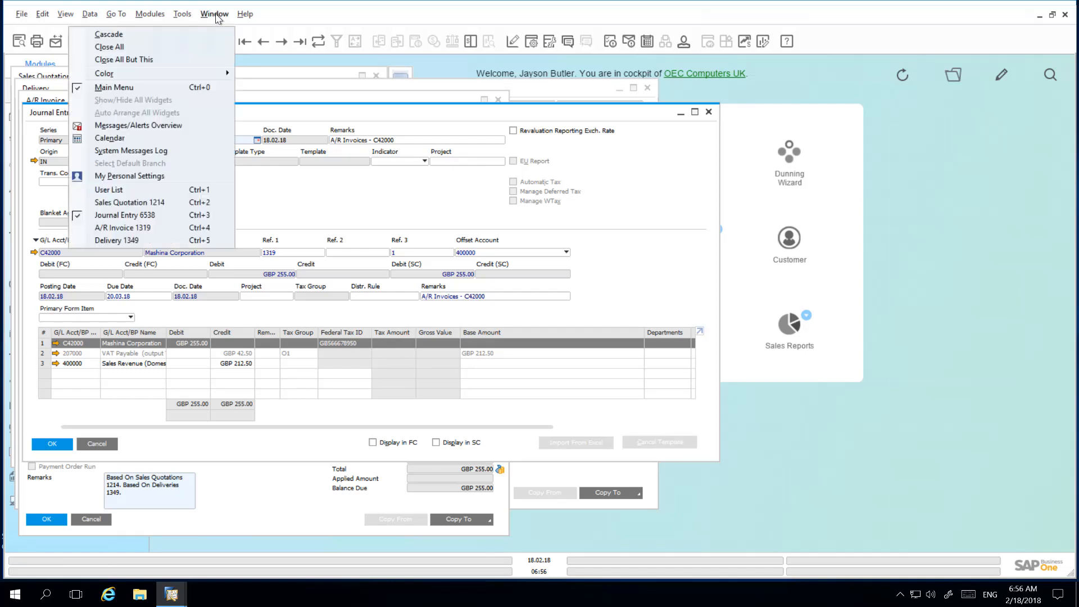
{"action": "mouse_move", "coordinate": [110, 47]}
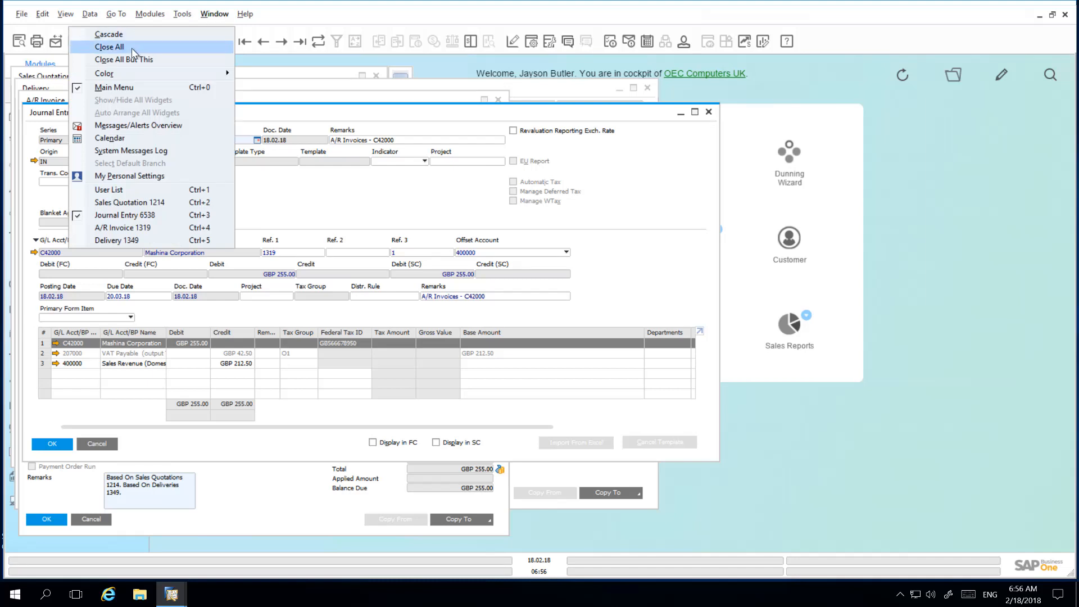
{"action": "left_click", "coordinate": [111, 47]}
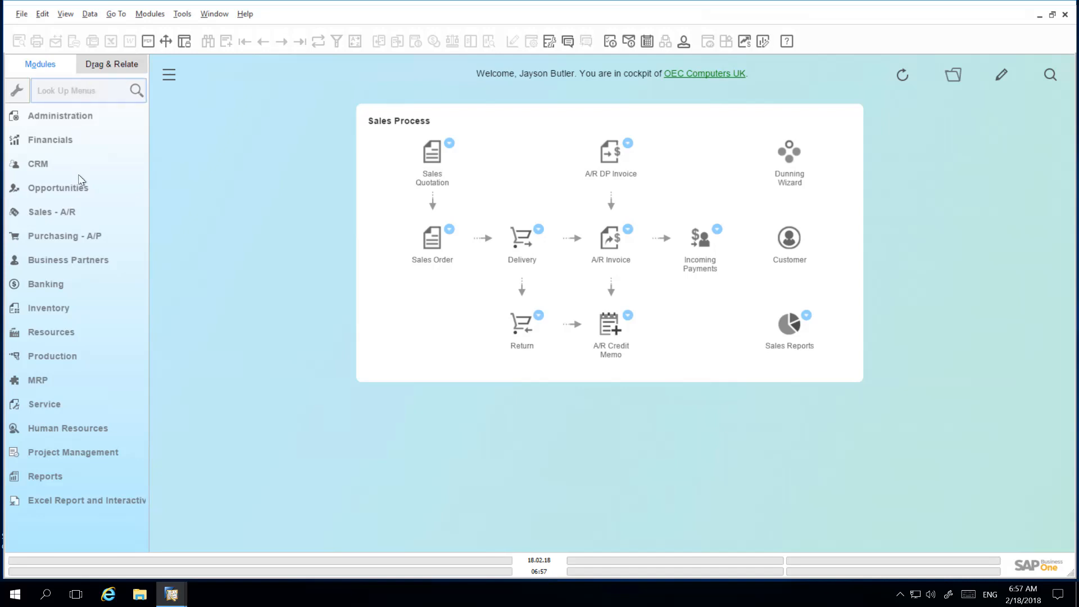
Open a new A/R Invoice + Payment from Sales - A/R, accepting the credit limit warning.
{"action": "left_click", "coordinate": [54, 212]}
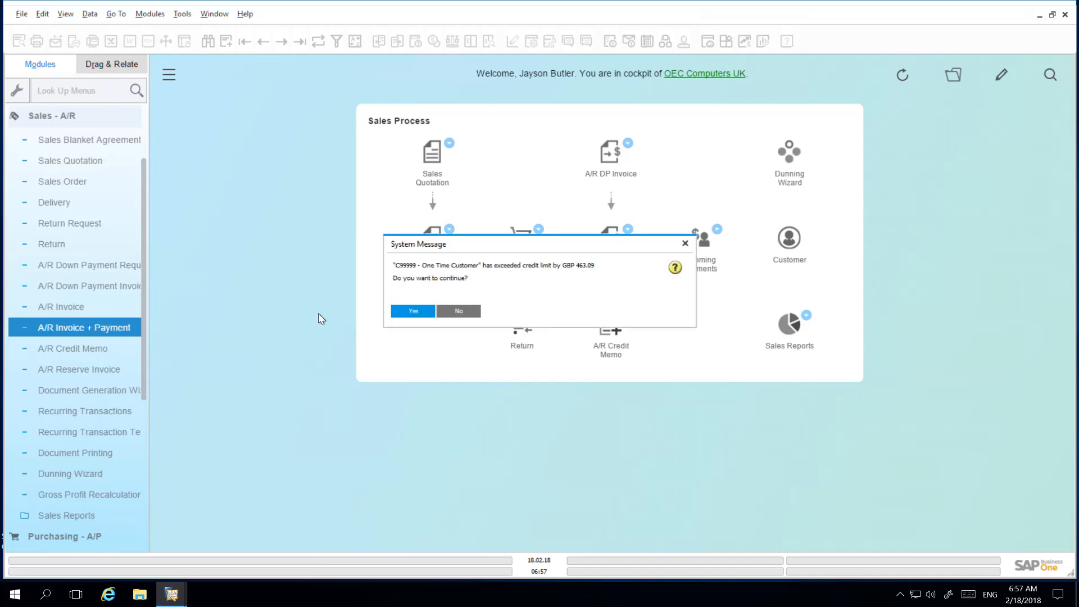
{"action": "left_click", "coordinate": [412, 311]}
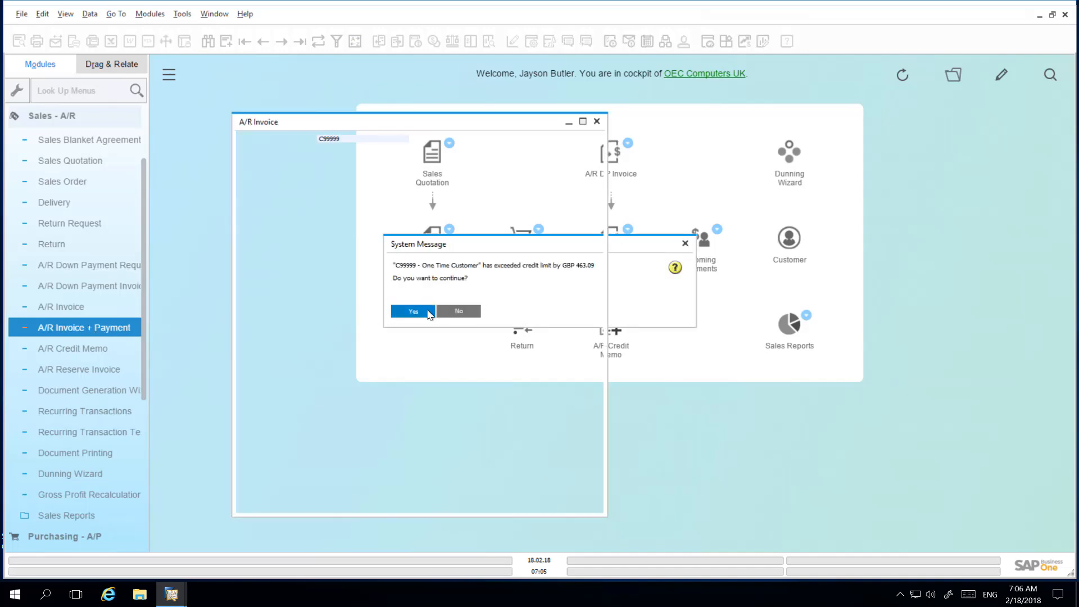
{"action": "left_click", "coordinate": [413, 310]}
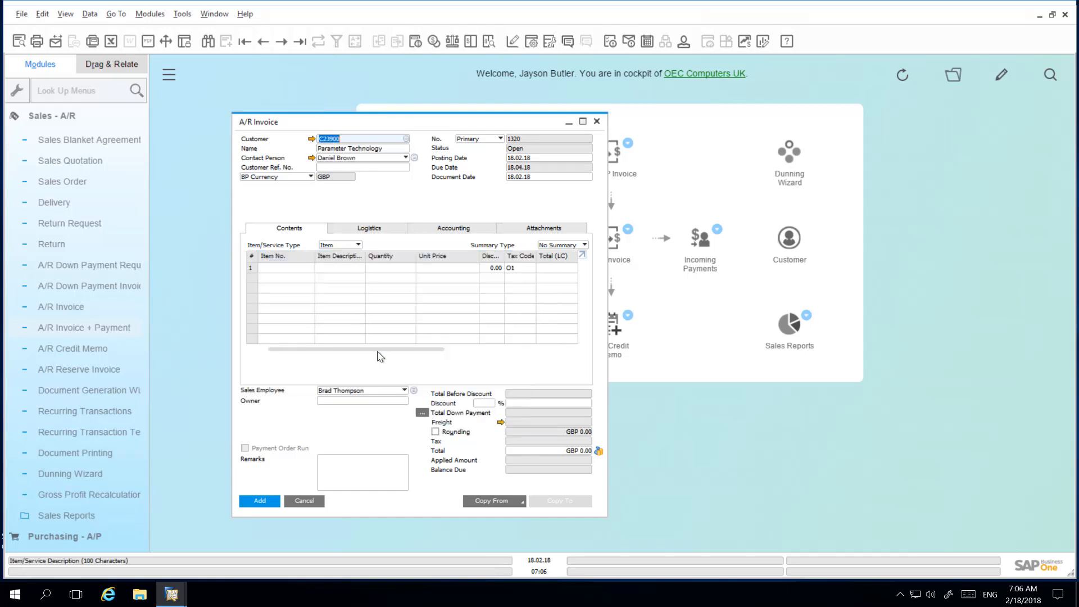
Copy sales order 1218 into invoice 1320, giving a GBP 6,552.00 total.
{"action": "left_click", "coordinate": [494, 501]}
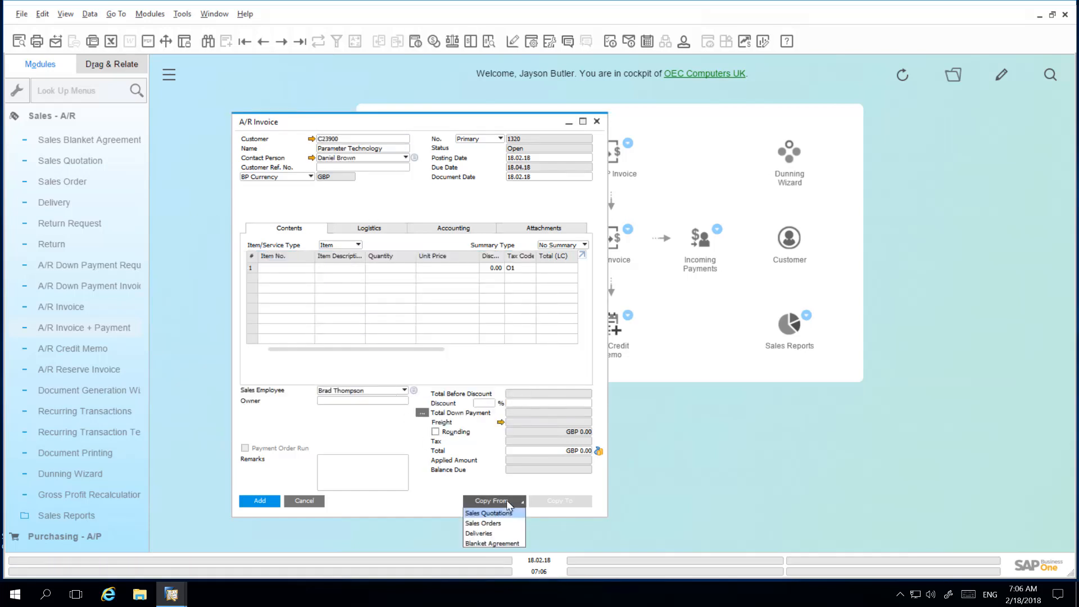
{"action": "left_click", "coordinate": [482, 523]}
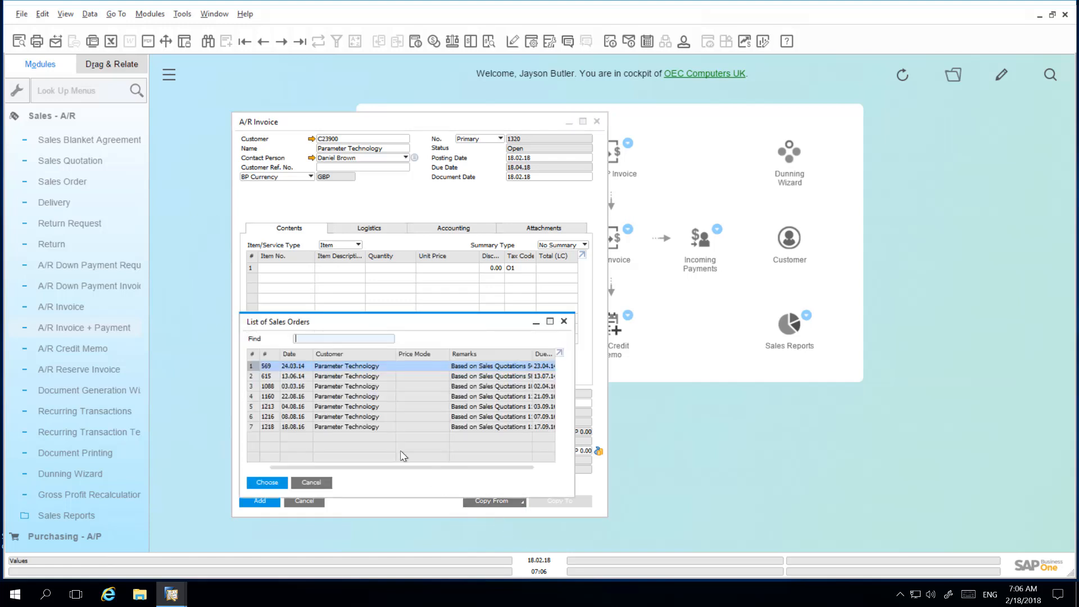
{"action": "left_click", "coordinate": [266, 482]}
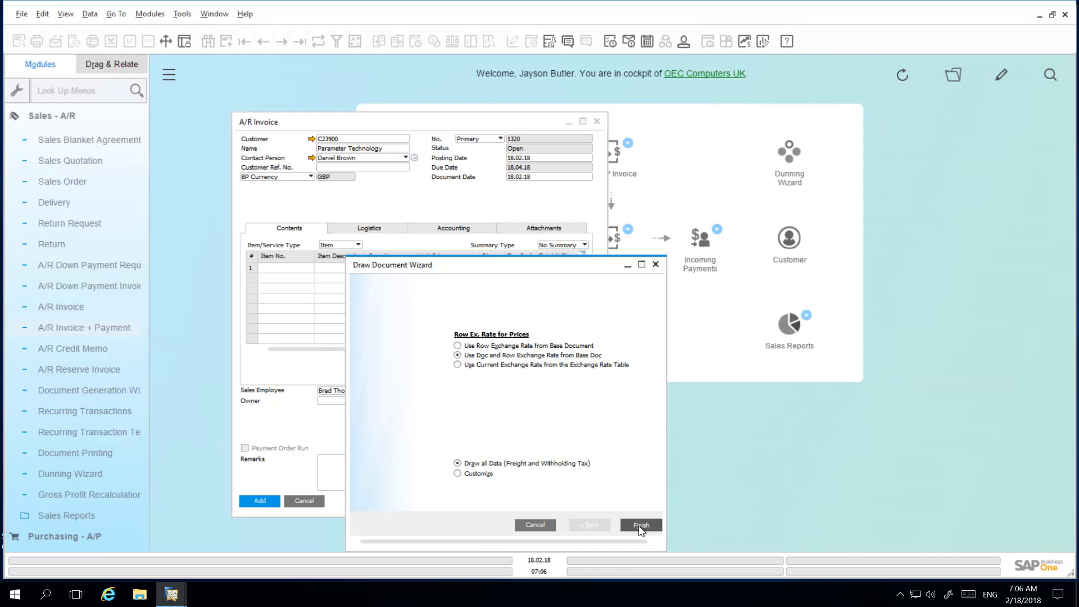
{"action": "left_click", "coordinate": [641, 525]}
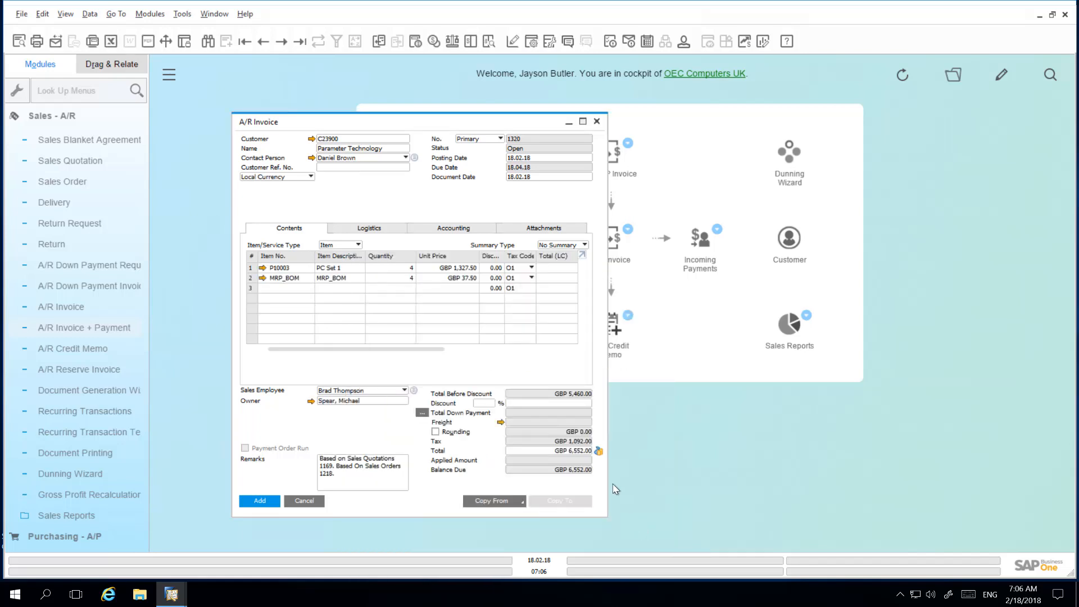
{"action": "mouse_move", "coordinate": [526, 362]}
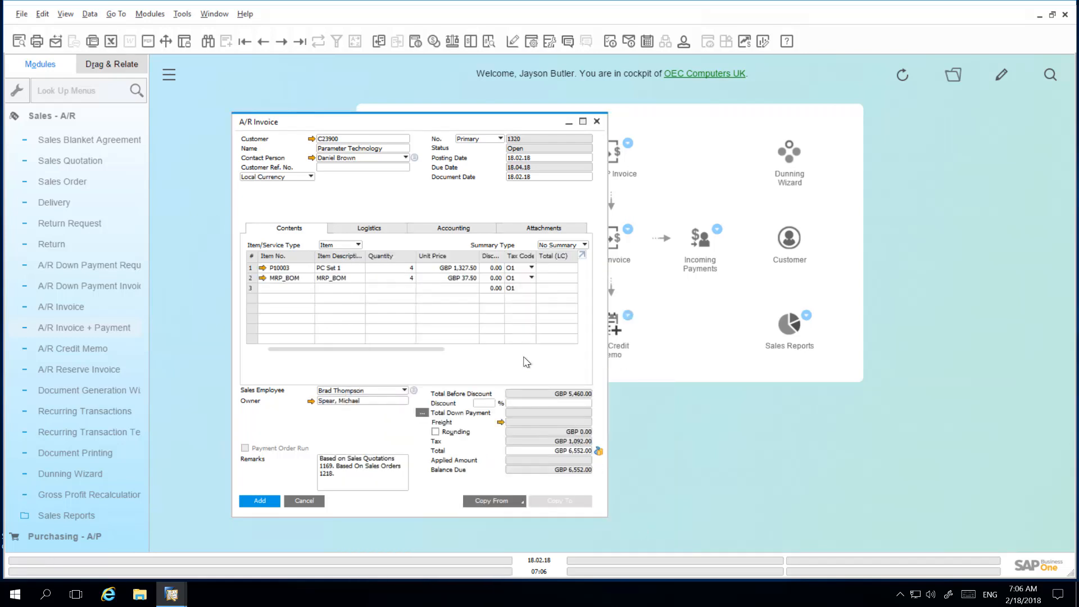
{"action": "mouse_move", "coordinate": [337, 166]}
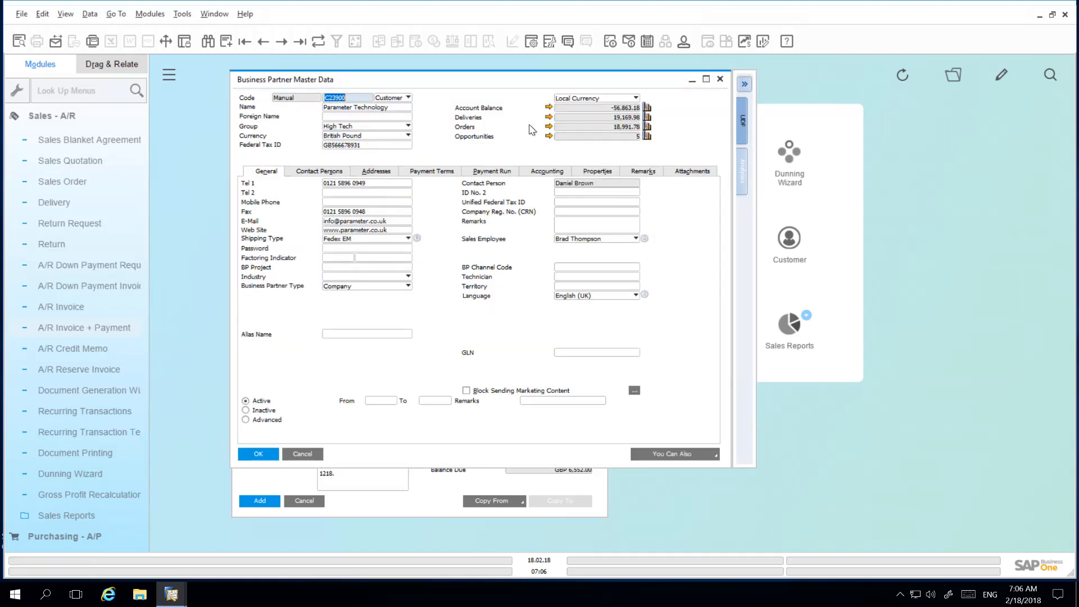
{"action": "left_click", "coordinate": [548, 108]}
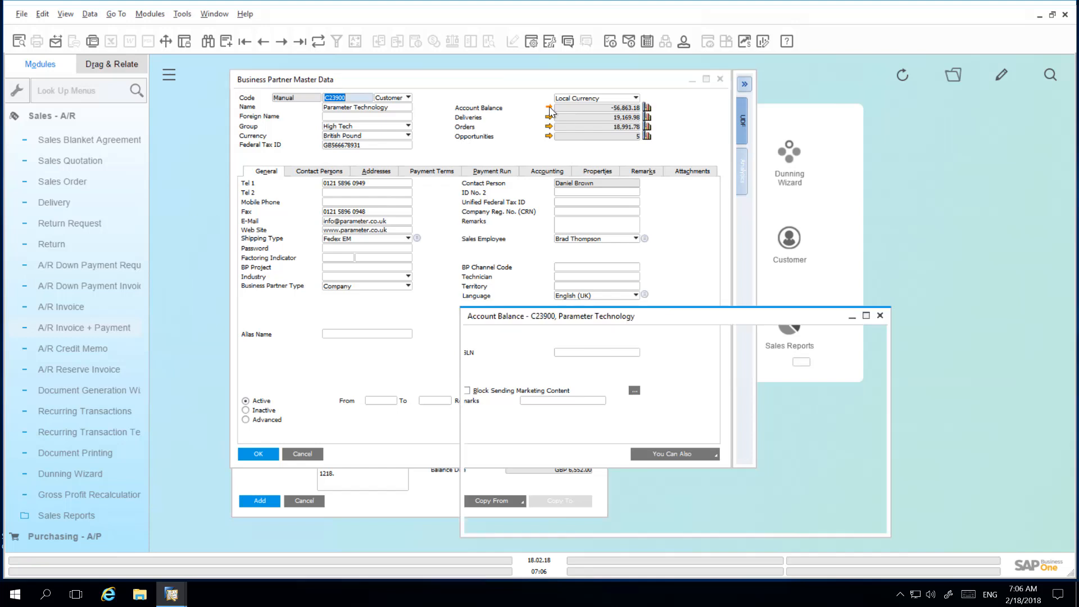
{"action": "left_click", "coordinate": [547, 109]}
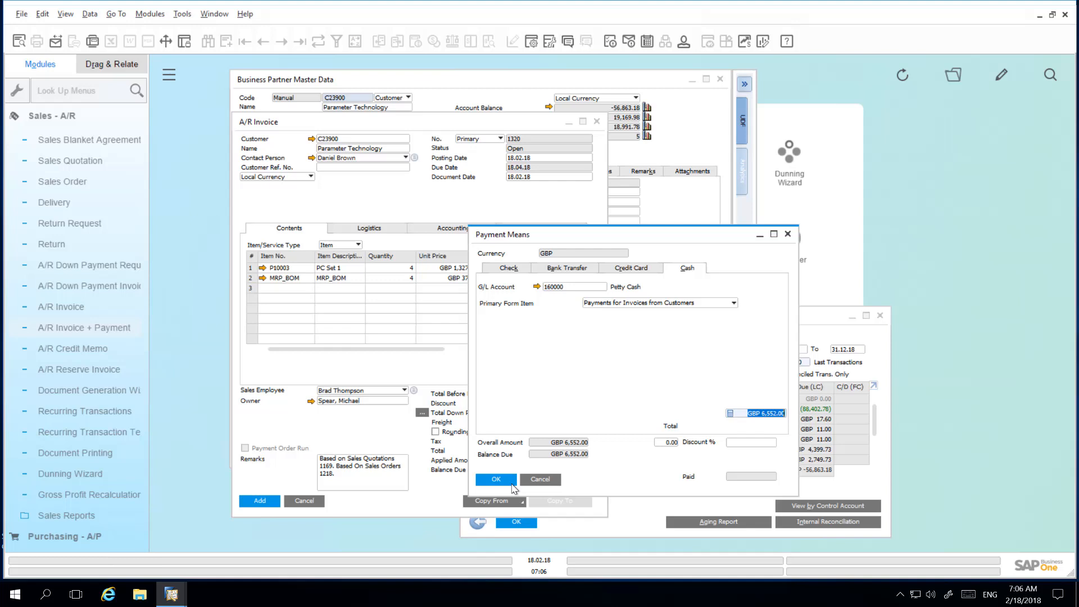
{"action": "mouse_move", "coordinate": [480, 452]}
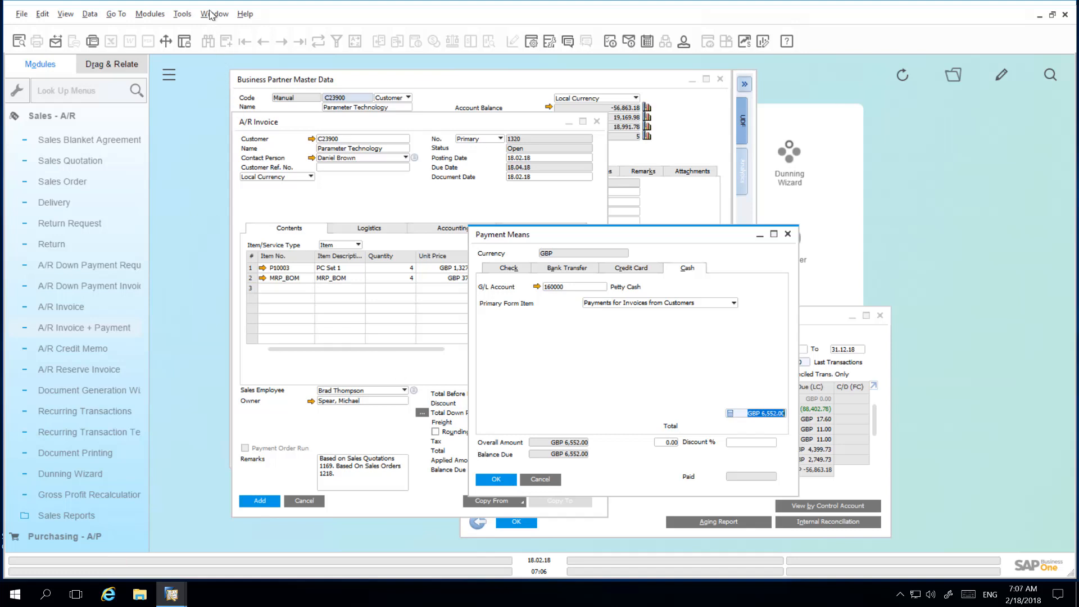
Open the Window menu to close the master data and account balance windows.
{"action": "left_click", "coordinate": [216, 14]}
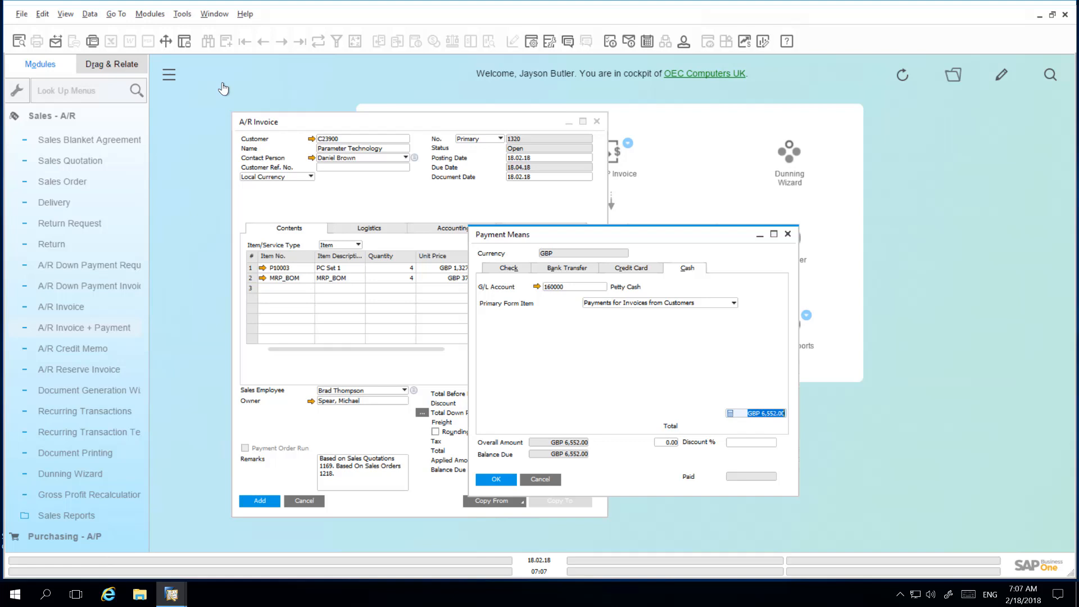
{"action": "mouse_move", "coordinate": [554, 239]}
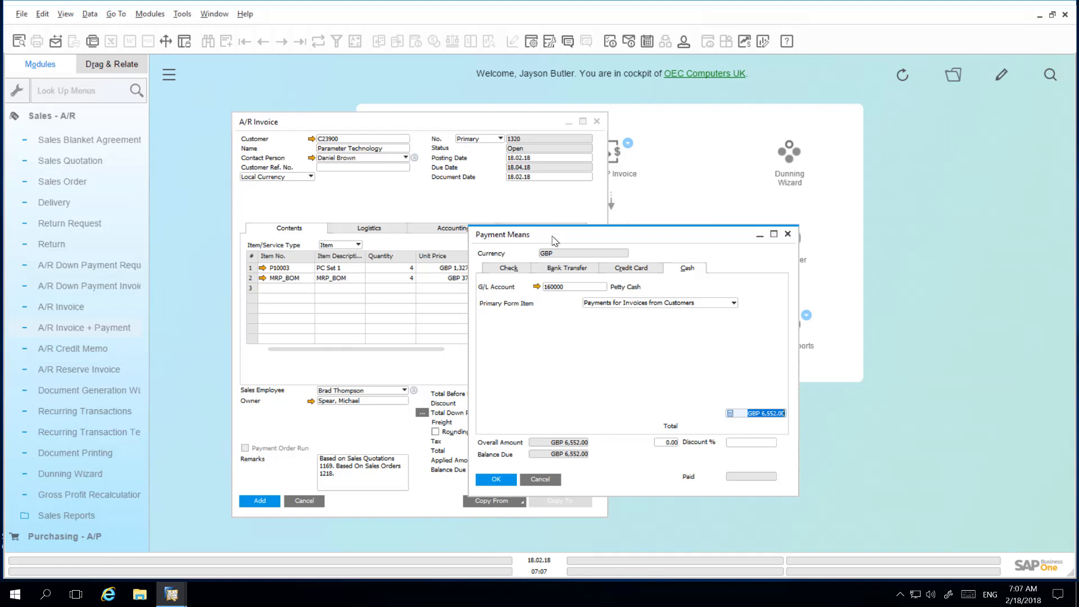
{"action": "mouse_move", "coordinate": [540, 205]}
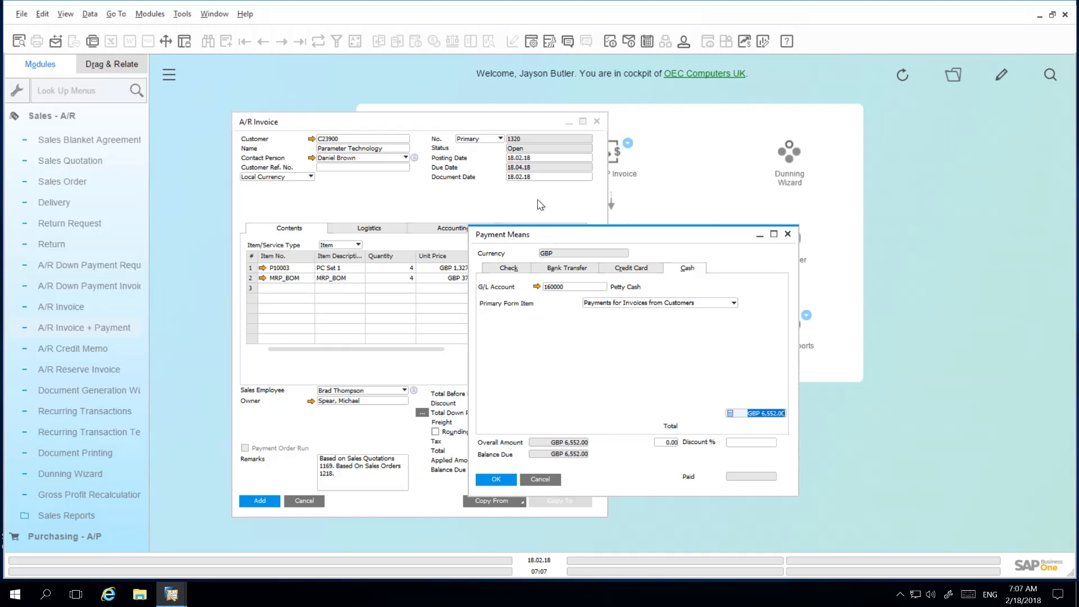